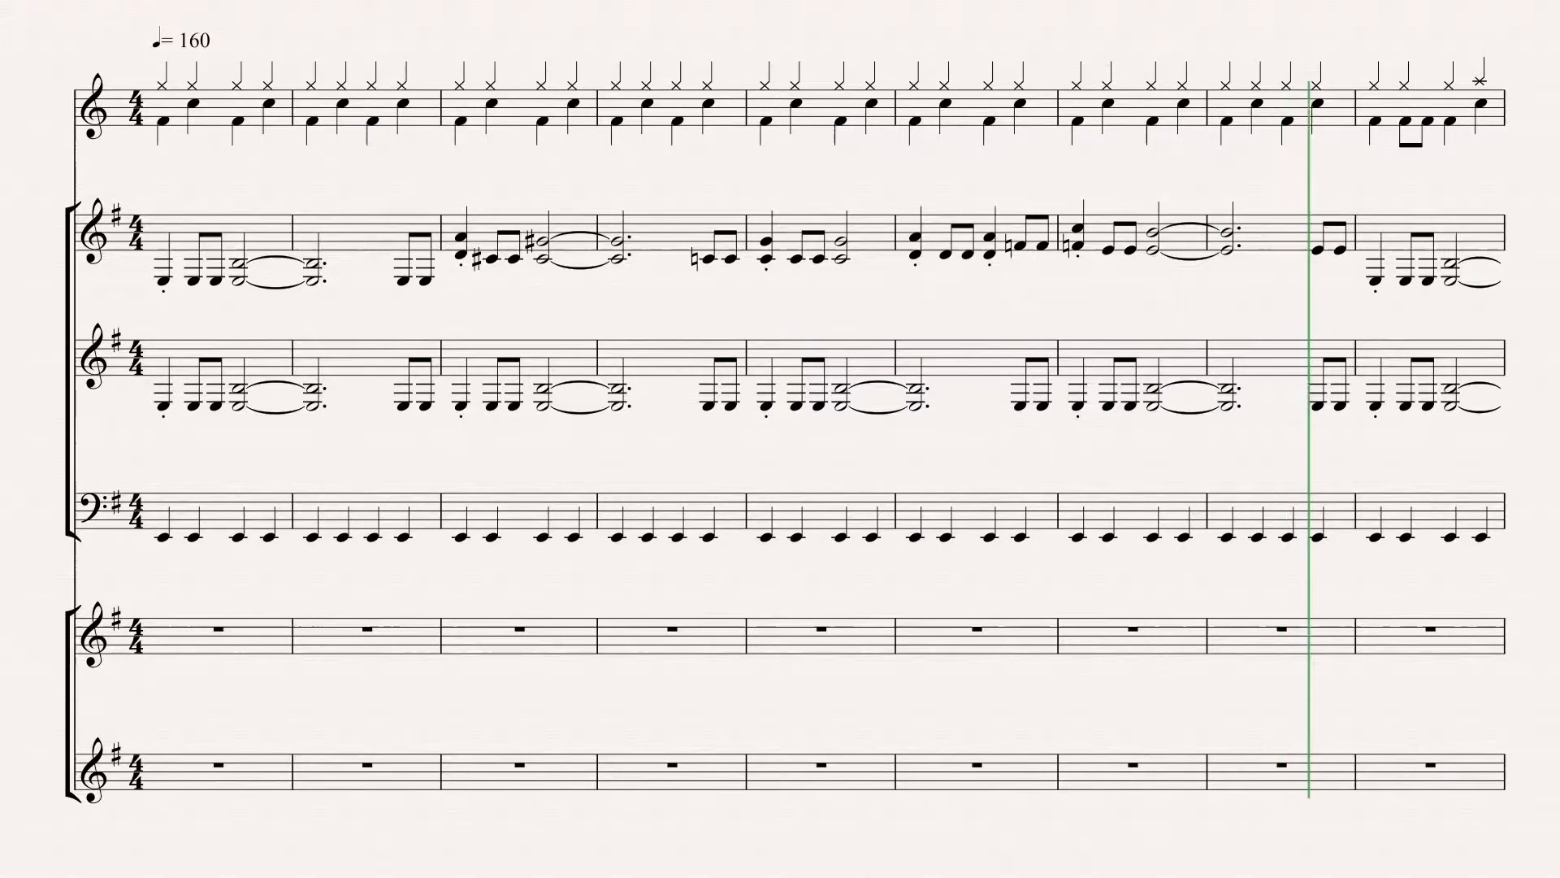
{"action": "scroll", "scroll_direction": "down", "scroll_amount": 3}
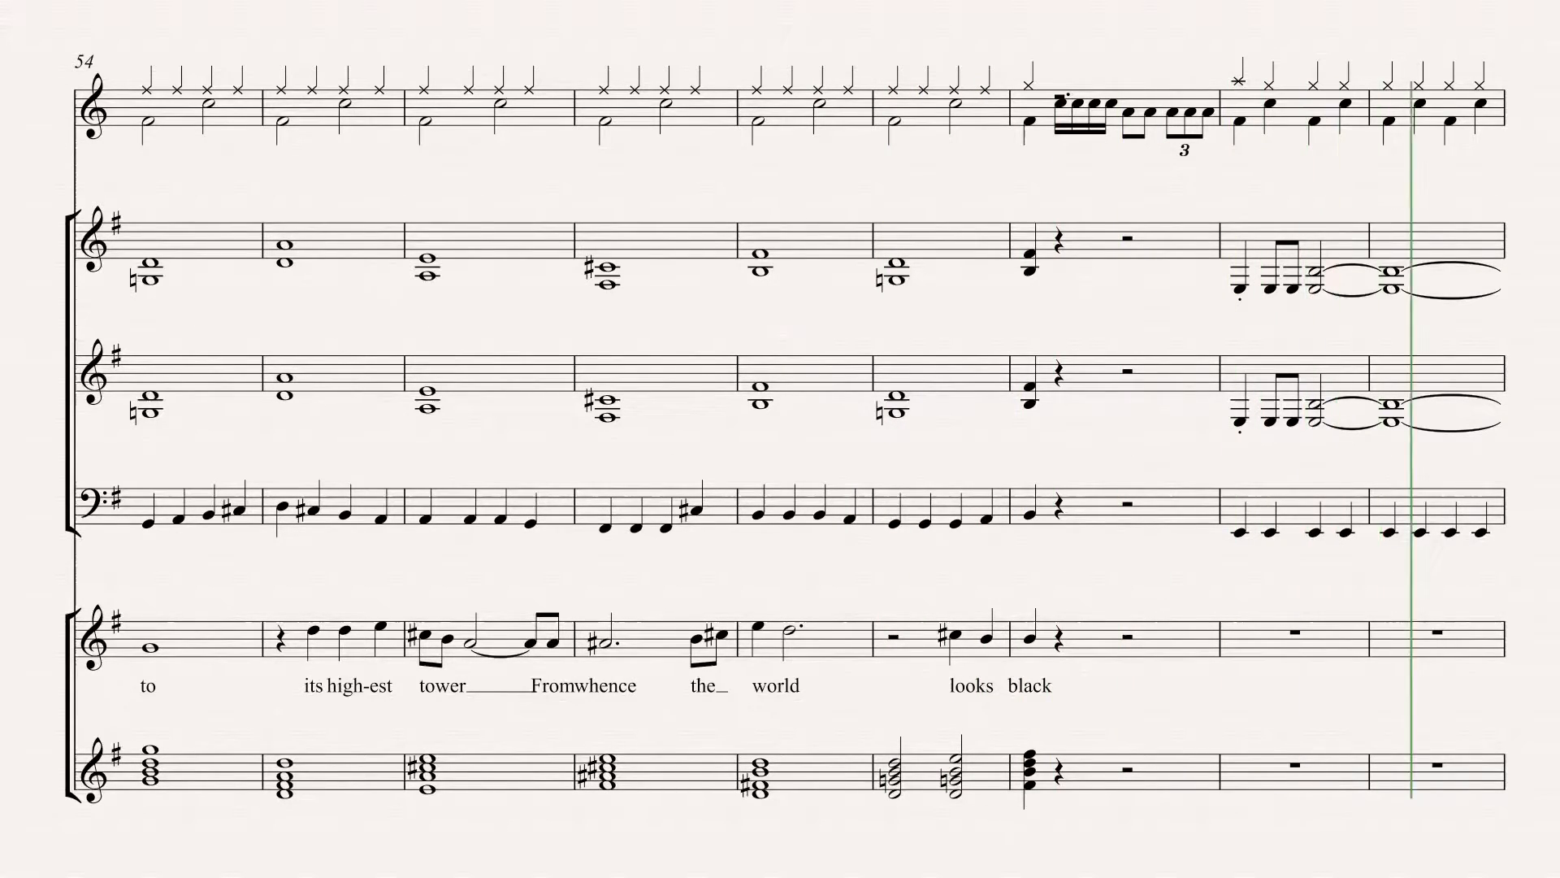
{"action": "scroll", "scroll_direction": "down", "scroll_amount": 3}
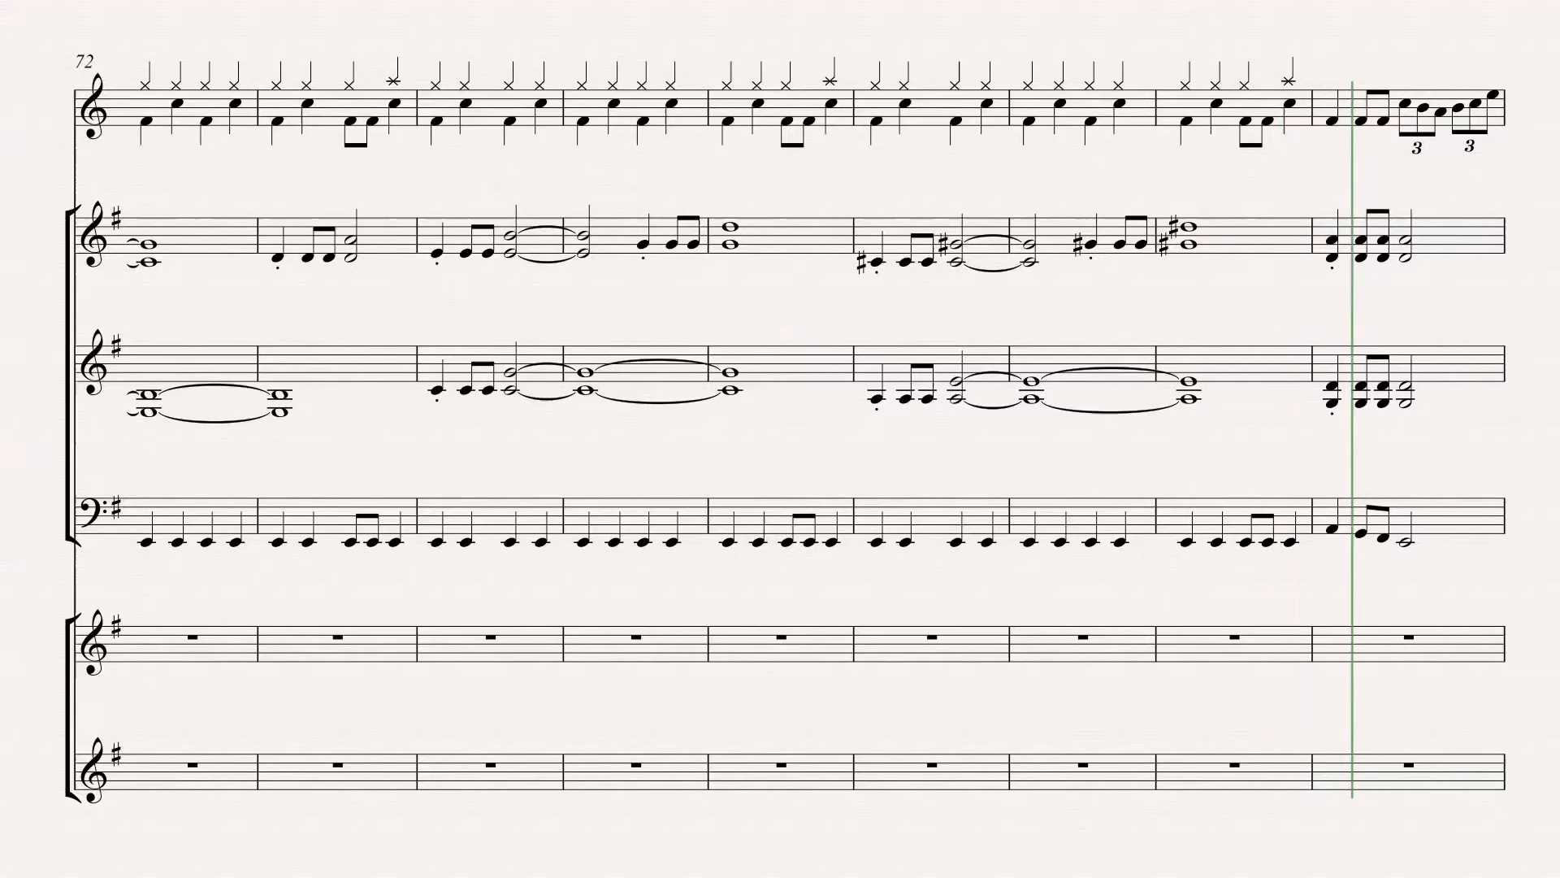
{"action": "scroll", "scroll_direction": "right", "scroll_amount": 3}
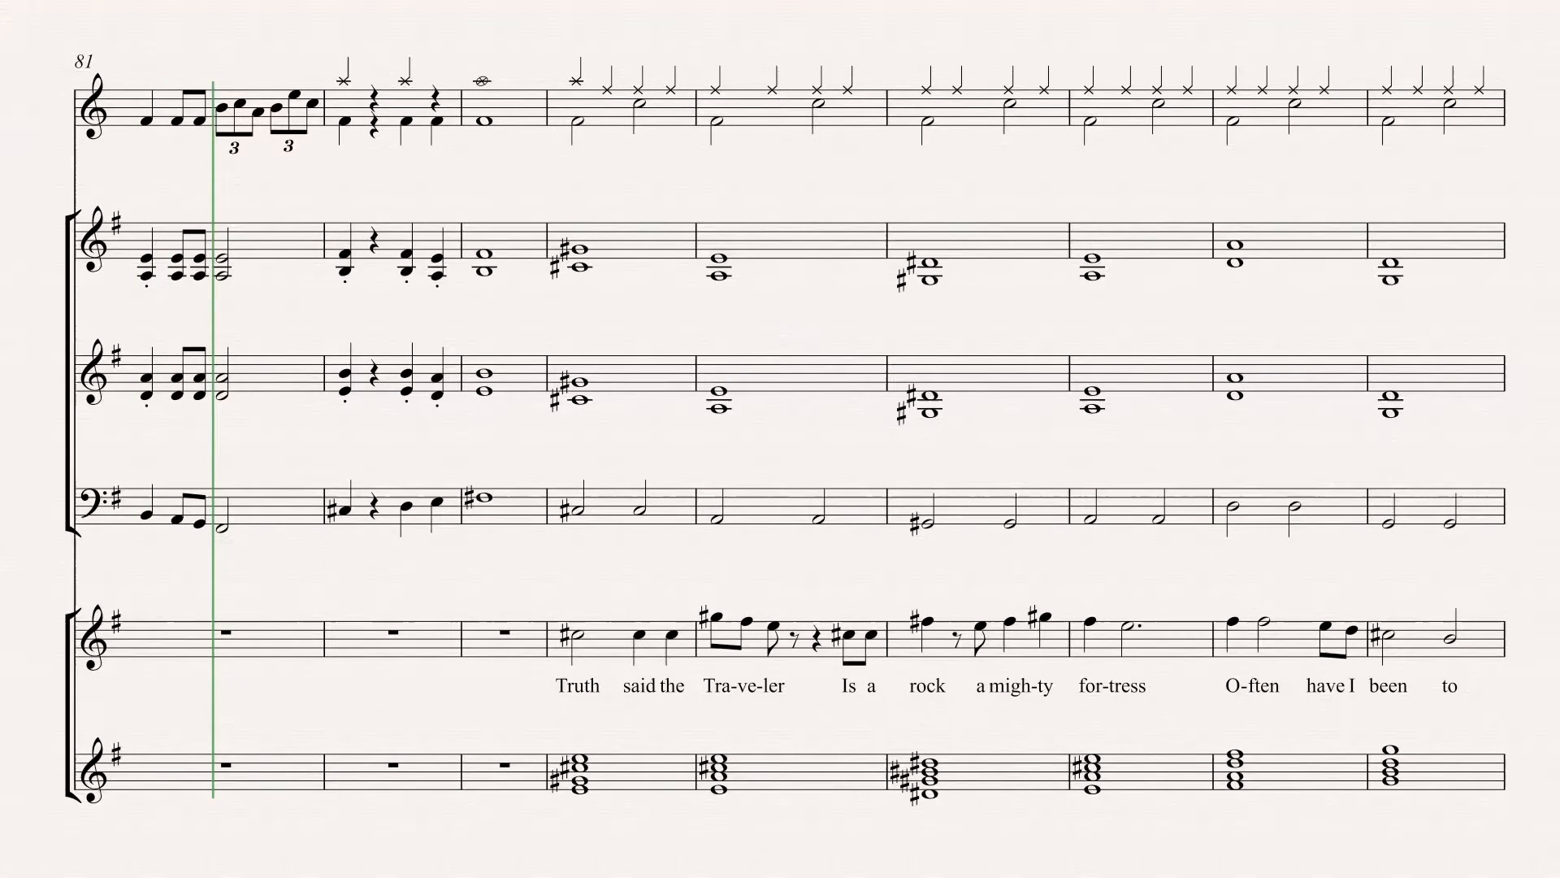